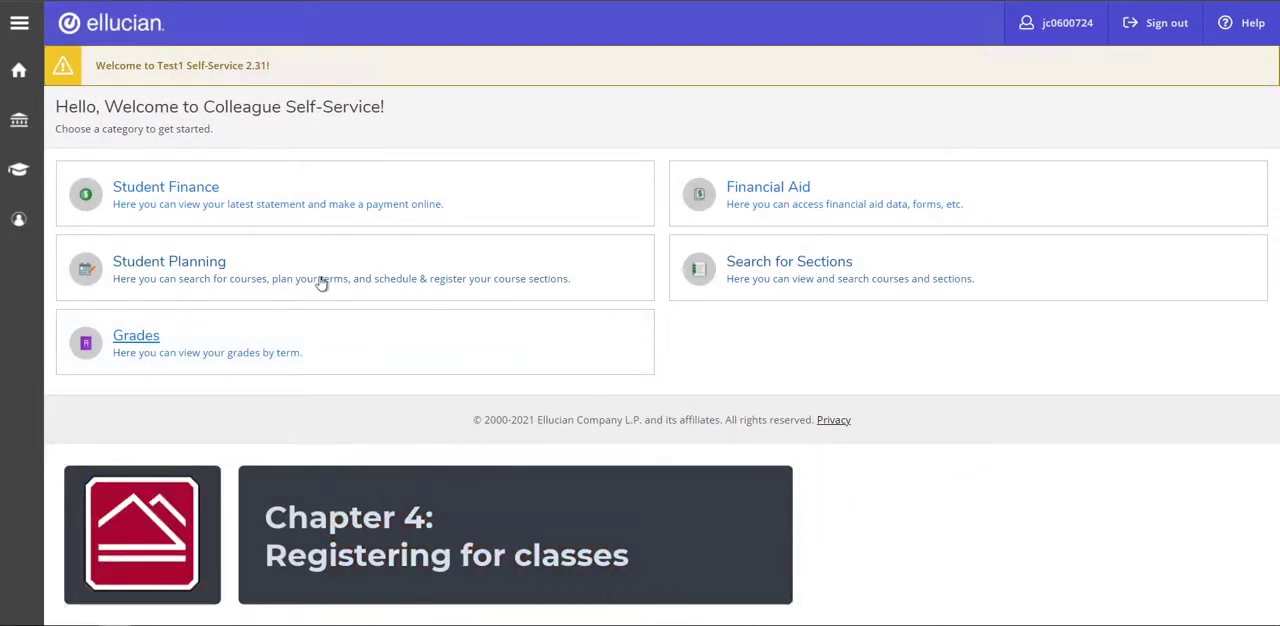
Navigate from the home page to the Plan & Schedule page for 2021 Spring.
click(168, 260)
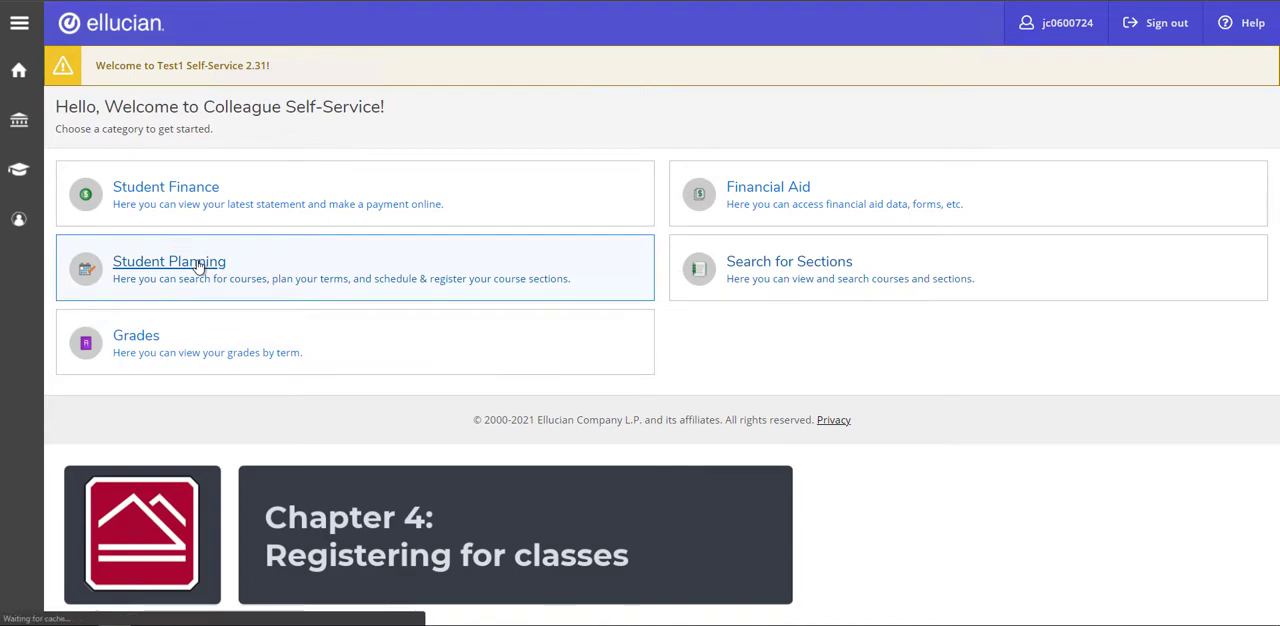
click(168, 260)
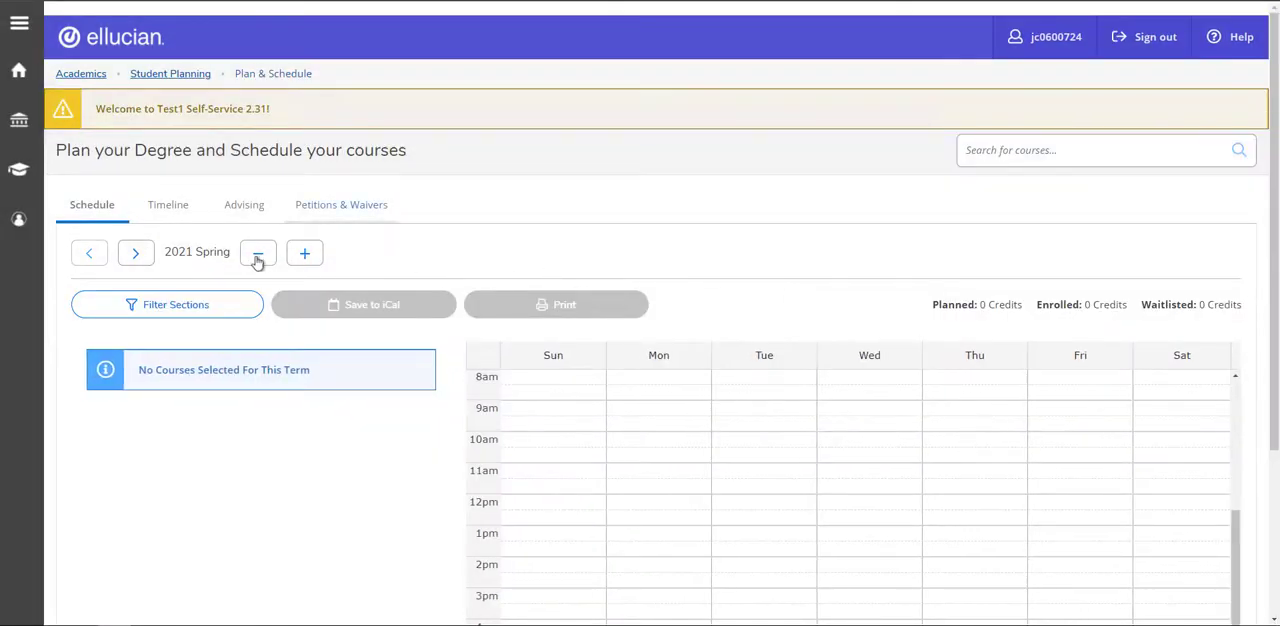
Switch to 2021 Summer and register the ART-10-18046 Fund of Design section.
click(136, 252)
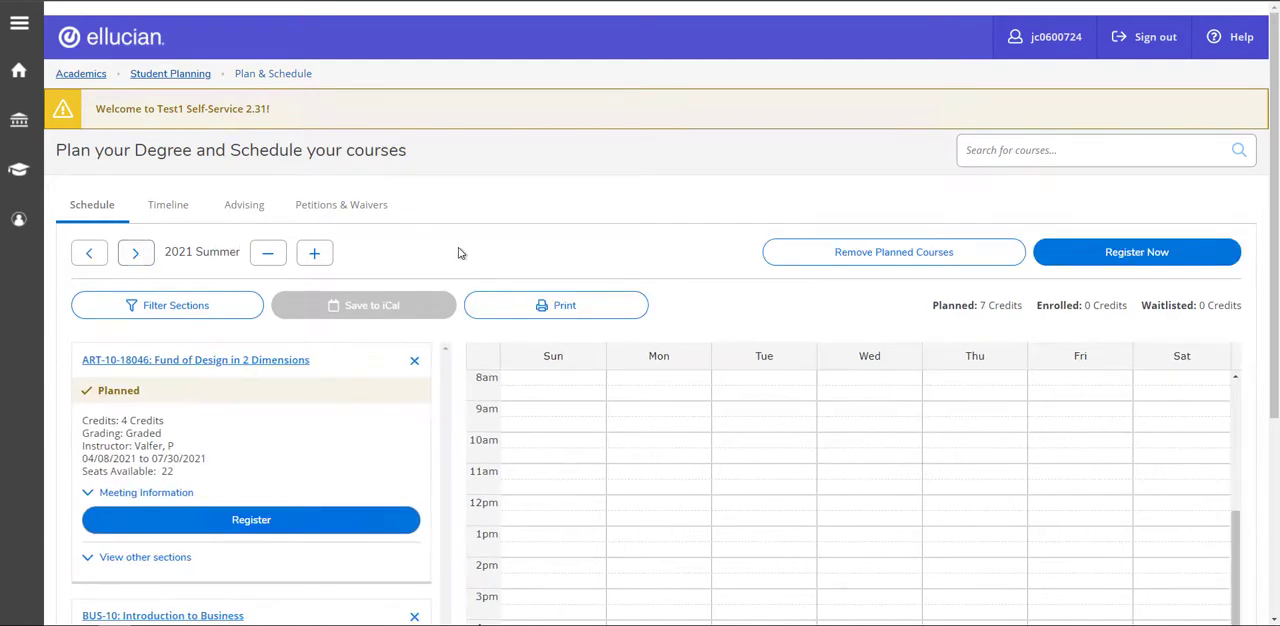
scroll(down, 3)
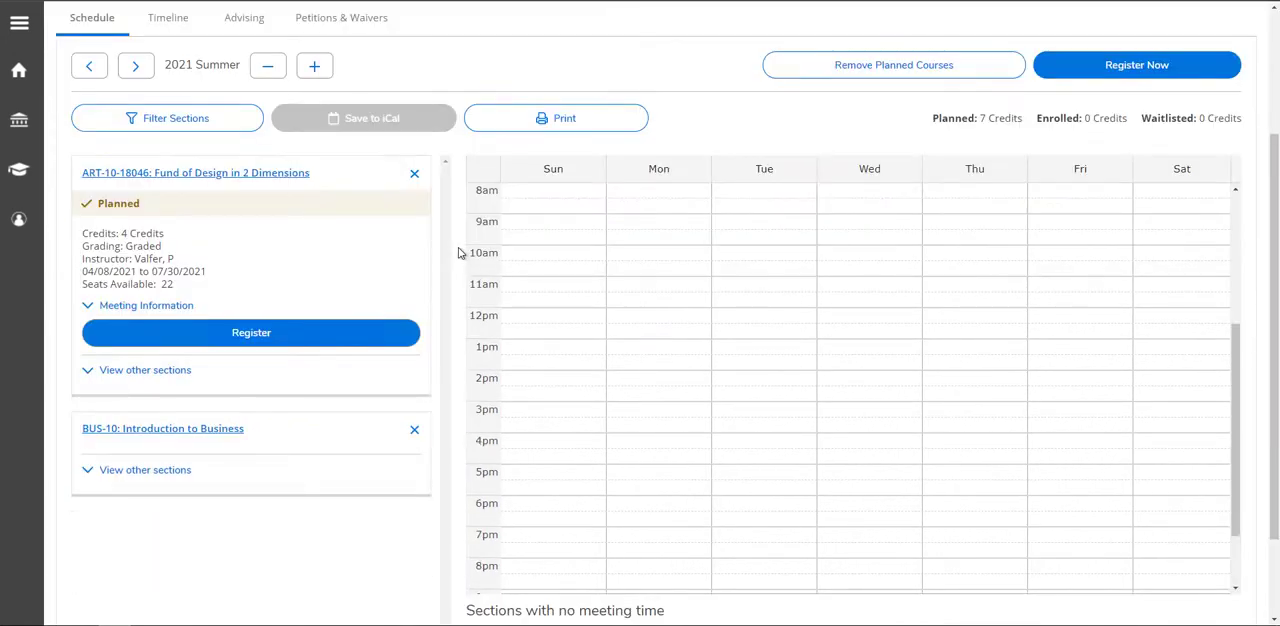
mouse_move(178, 188)
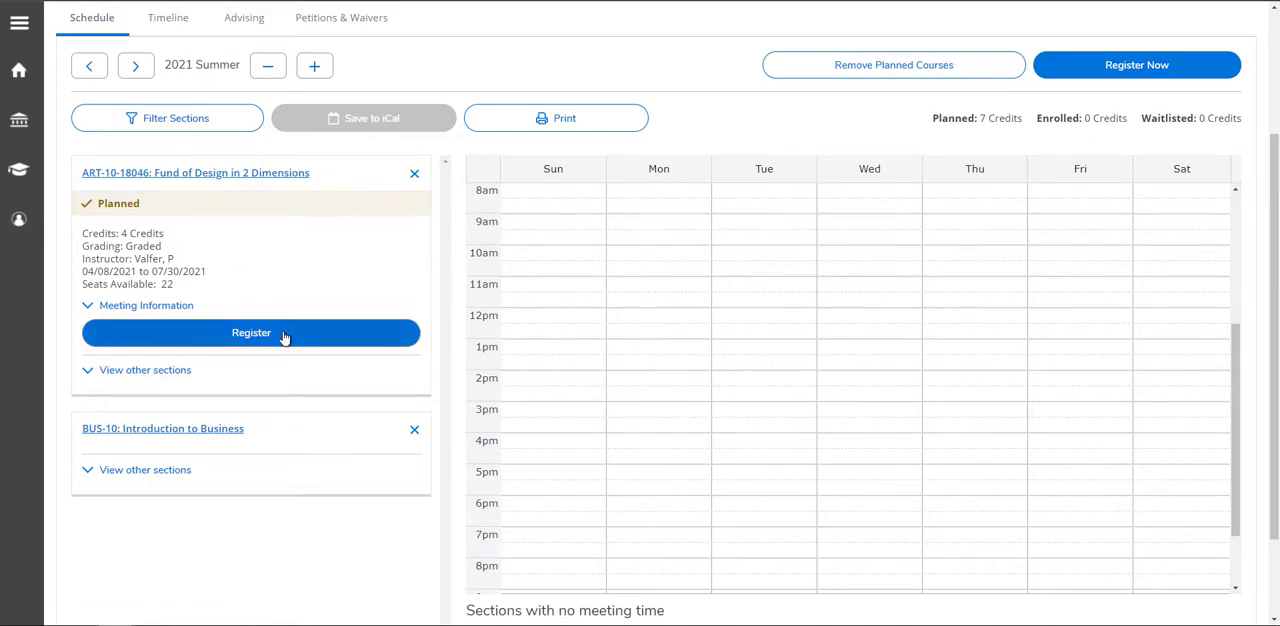
click(252, 332)
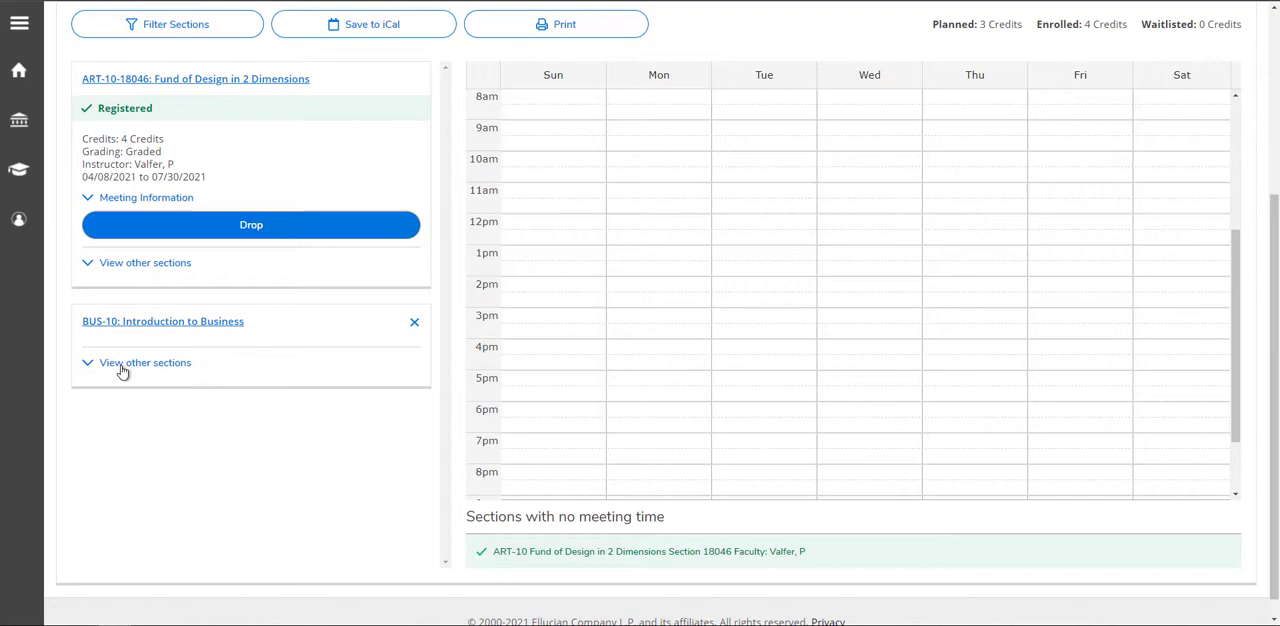
Add BUS-10-18486 Introduction to Business from the other BUS-10 sections to the plan.
click(144, 362)
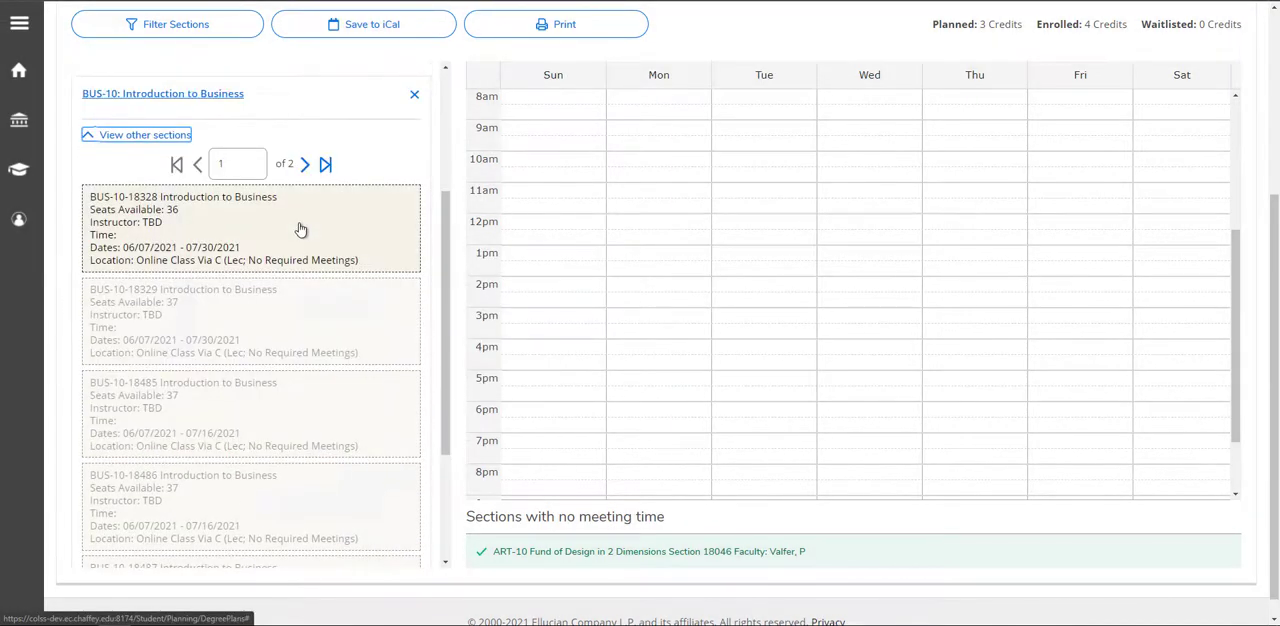
scroll(down, 3)
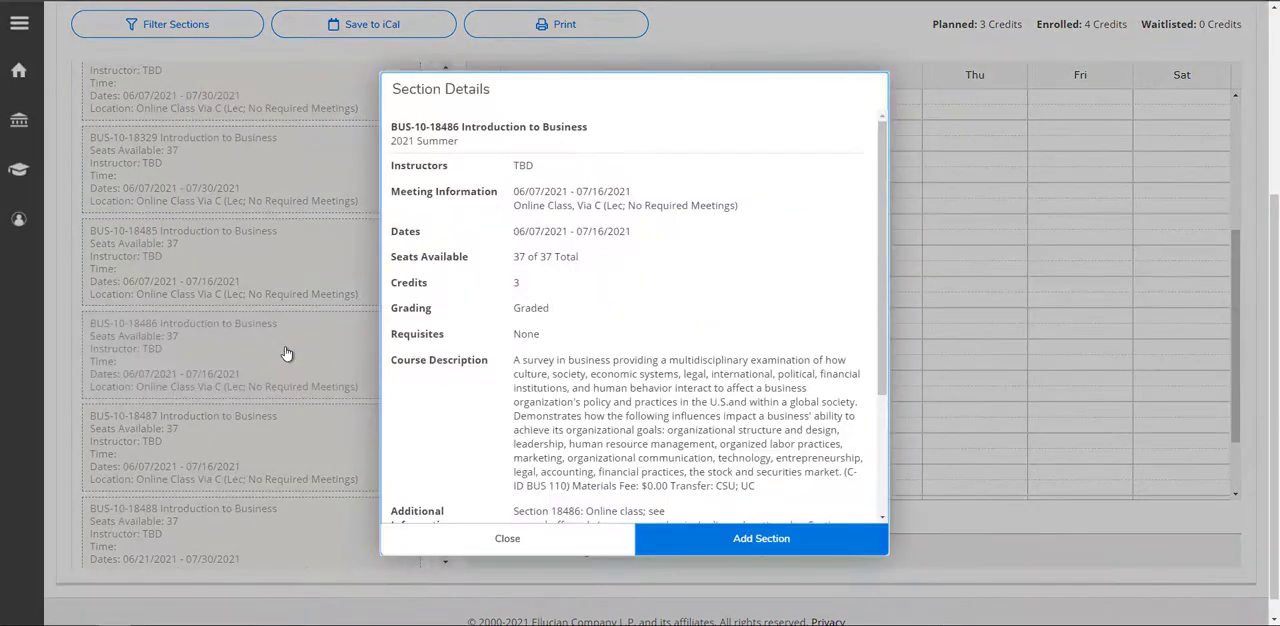
click(760, 538)
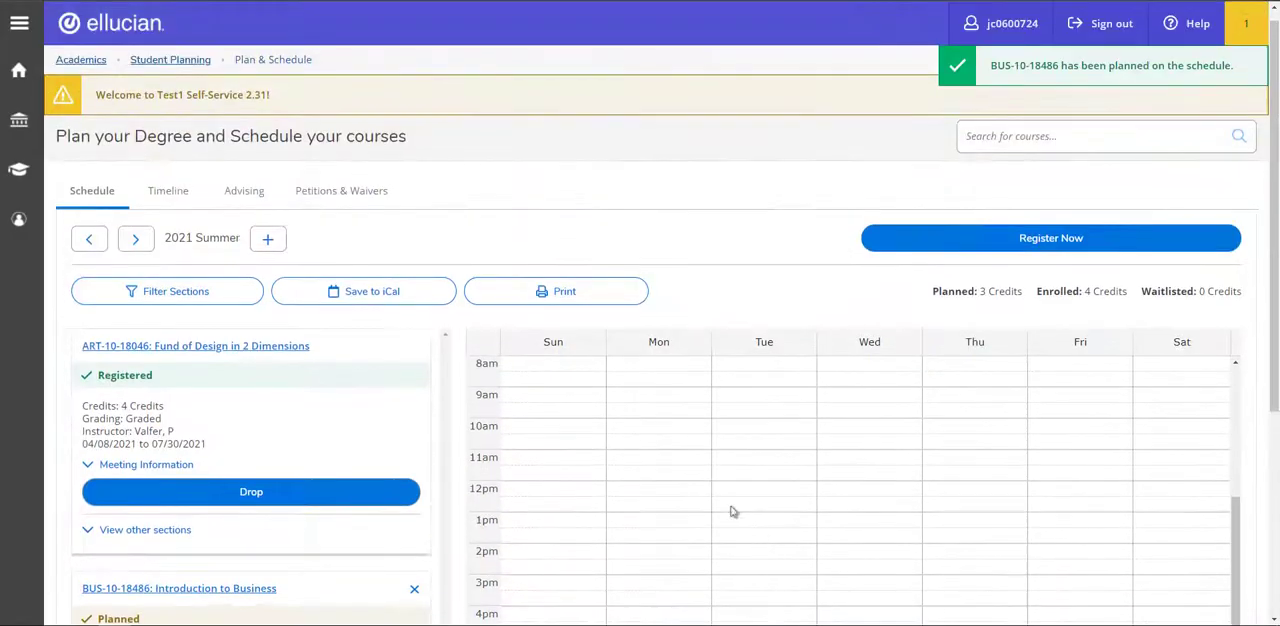
Register the planned BUS-10-18486 section, bringing enrollment to 7 credits.
scroll(down, 3)
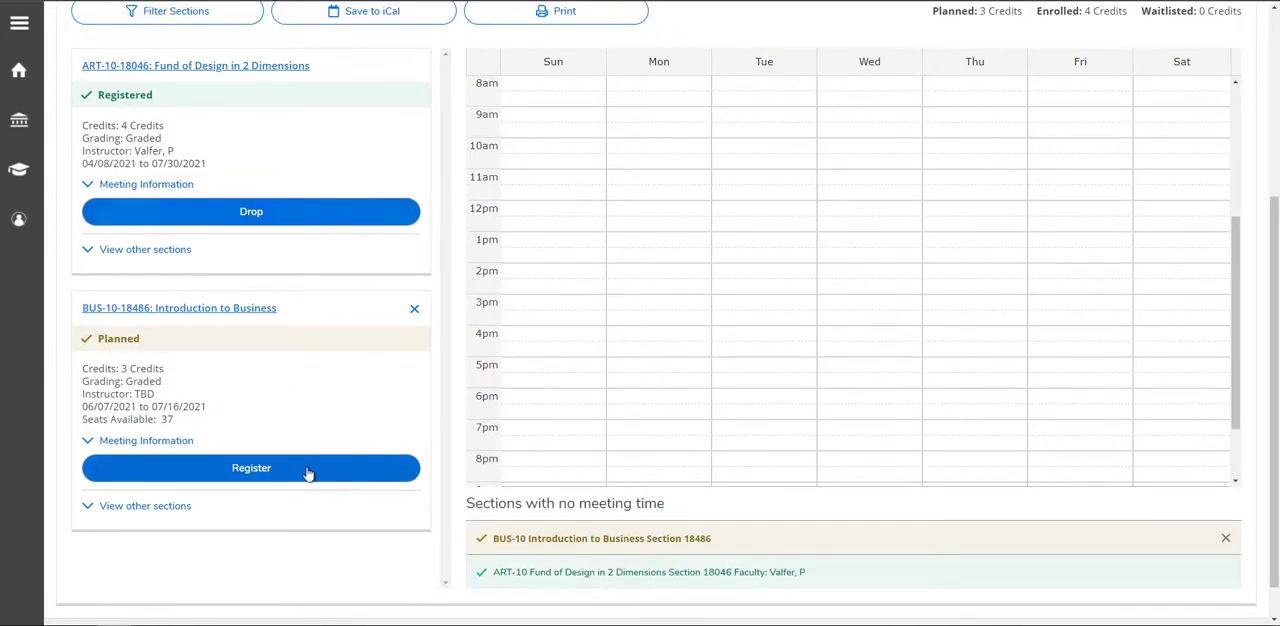
click(252, 468)
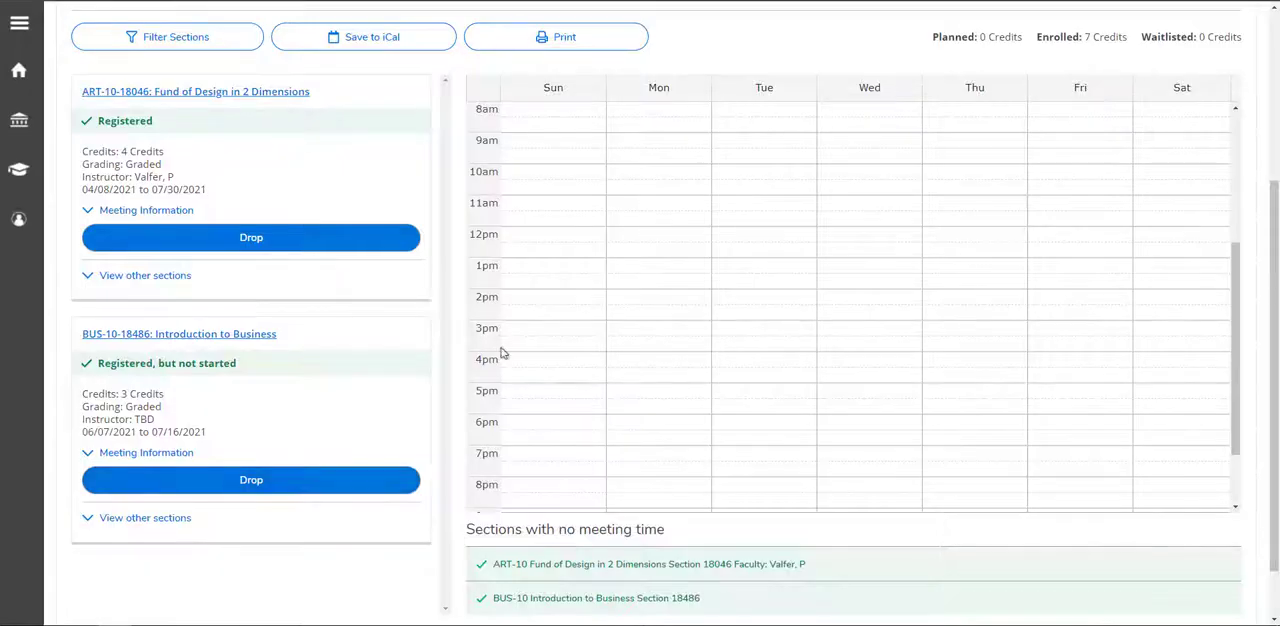
mouse_move(600, 424)
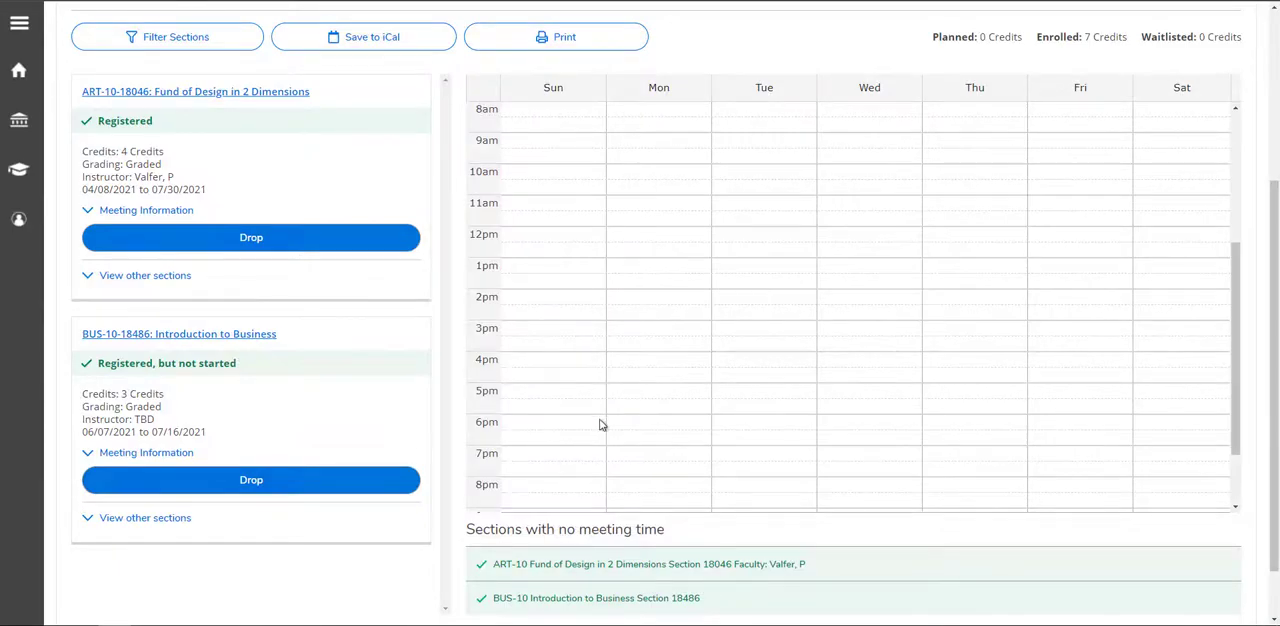